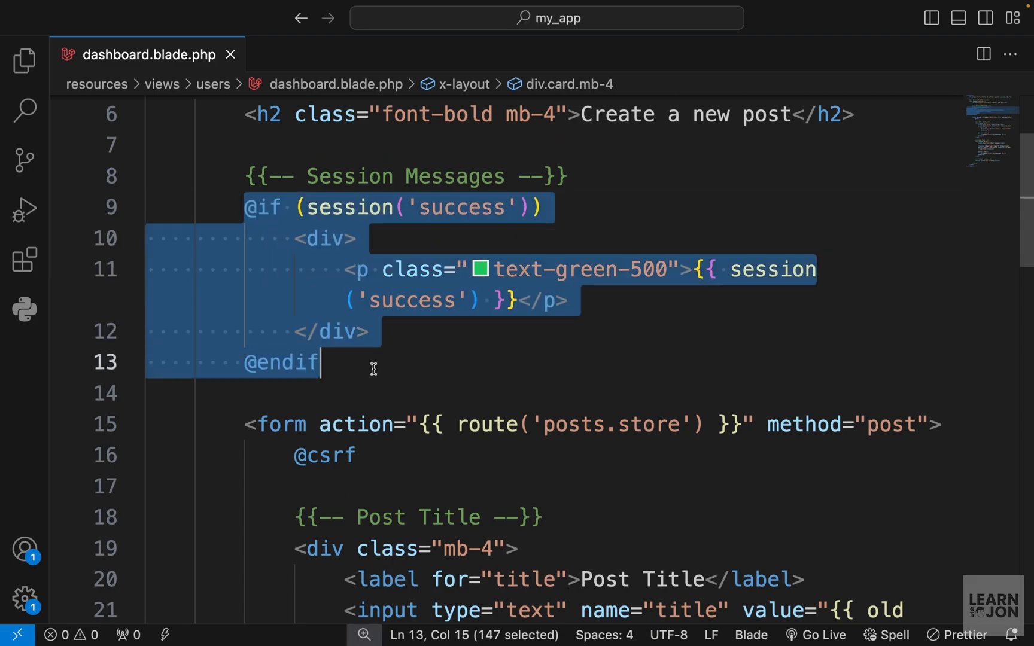
- Open layout.blade.php from resources/views/components in the Explorer
{"action": "left_click", "coordinate": [373, 368]}
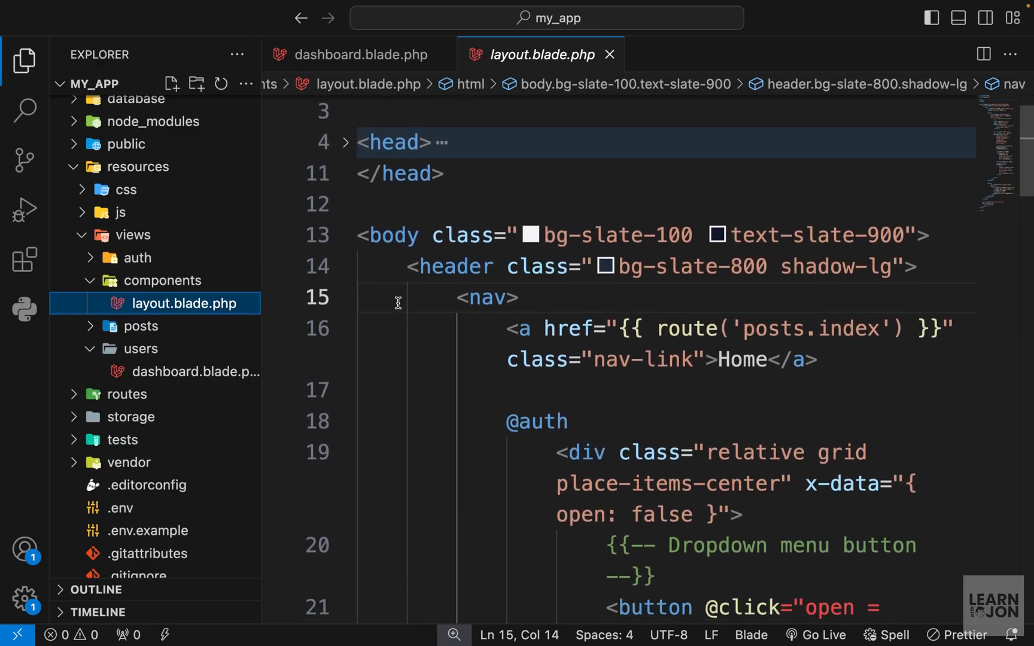
{"action": "scroll", "scroll_direction": "up", "scroll_amount": 3}
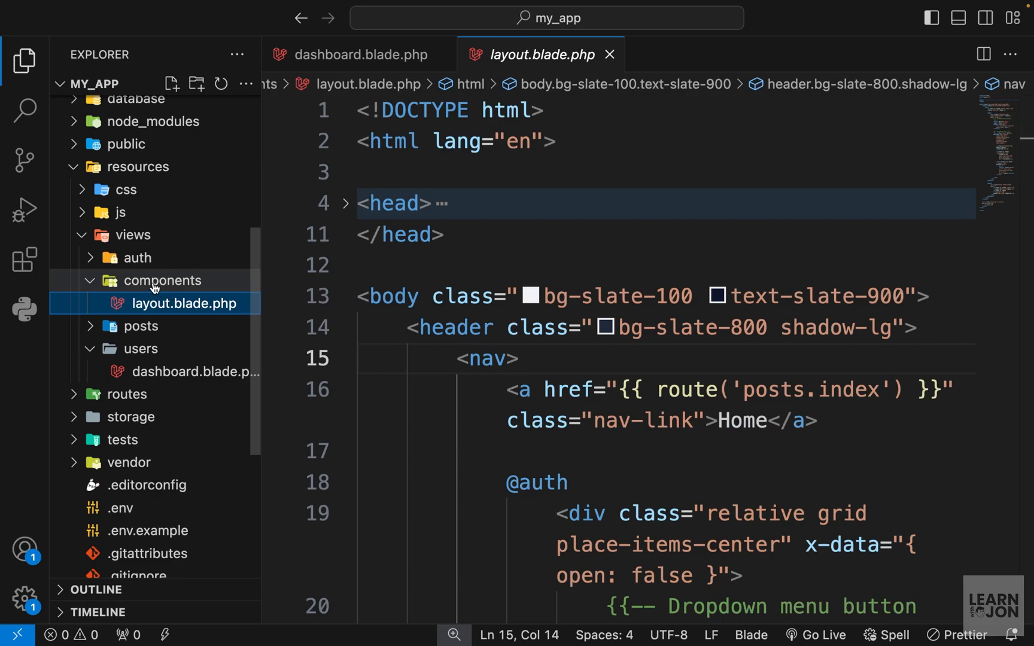
- Create flashMsg.blade.php with a paragraph 'msg' styled text-sm white on bg-green-500, rounded
{"action": "left_click", "coordinate": [163, 280]}
{"action": "type", "text": "flashMs"}
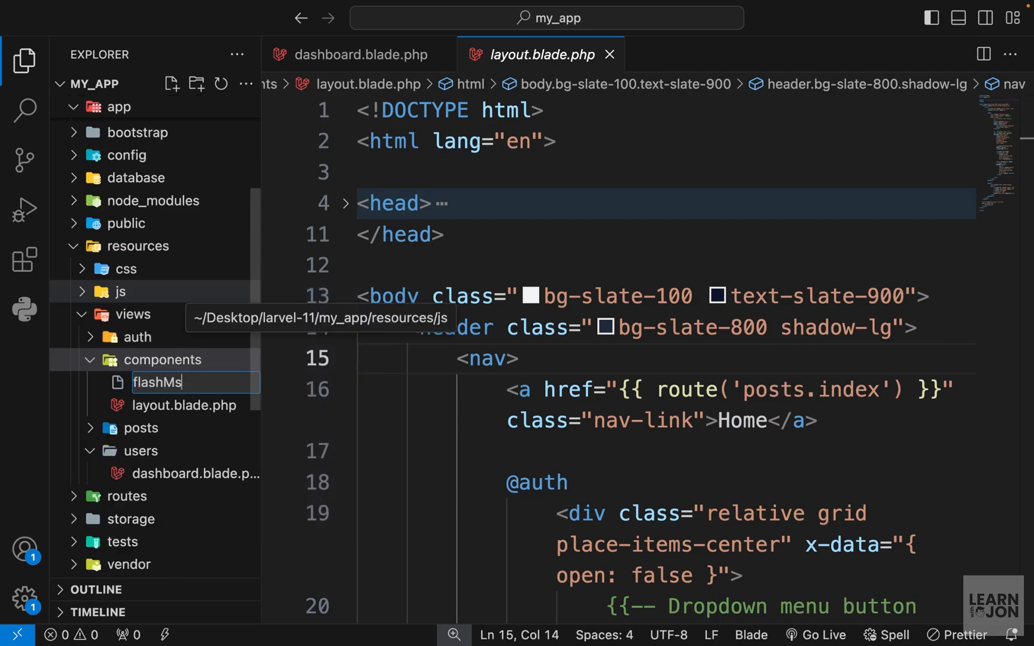
{"action": "type", "text": "g."}
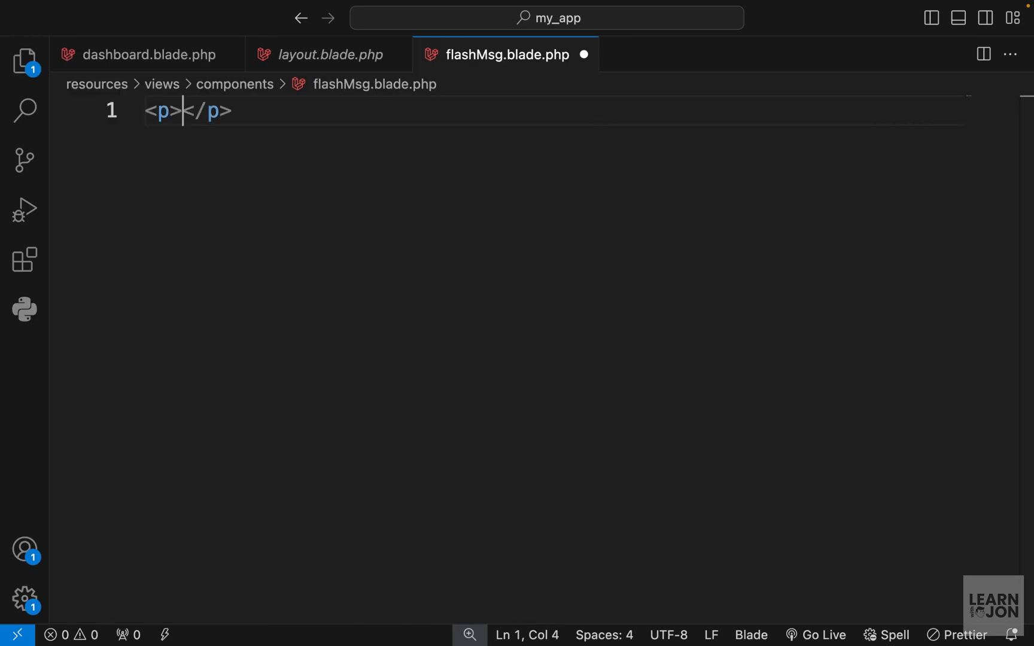
{"action": "type", "text": "msg"}
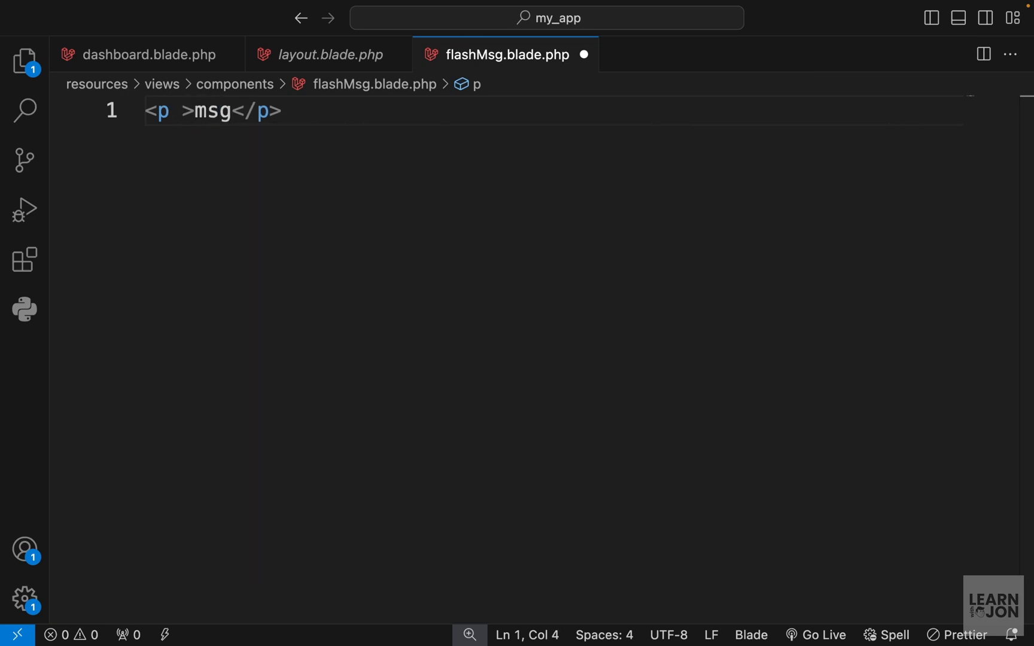
{"action": "type", "text": "class=\"\""}
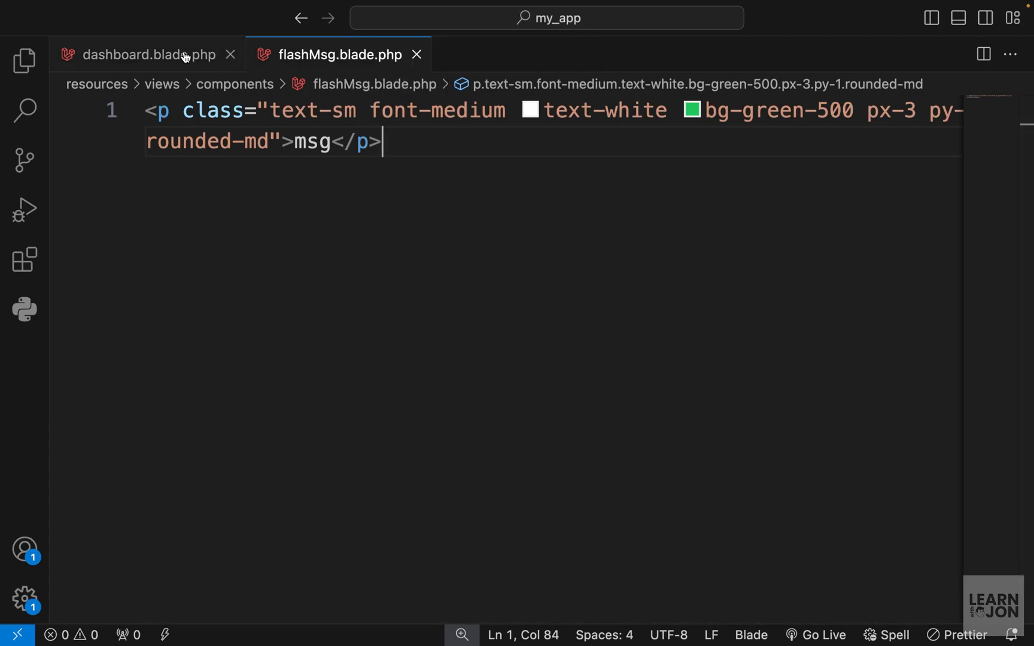
- Add <x-flashMsg /> to dashboard.blade.php above the session messages and save
{"action": "left_click", "coordinate": [148, 54]}
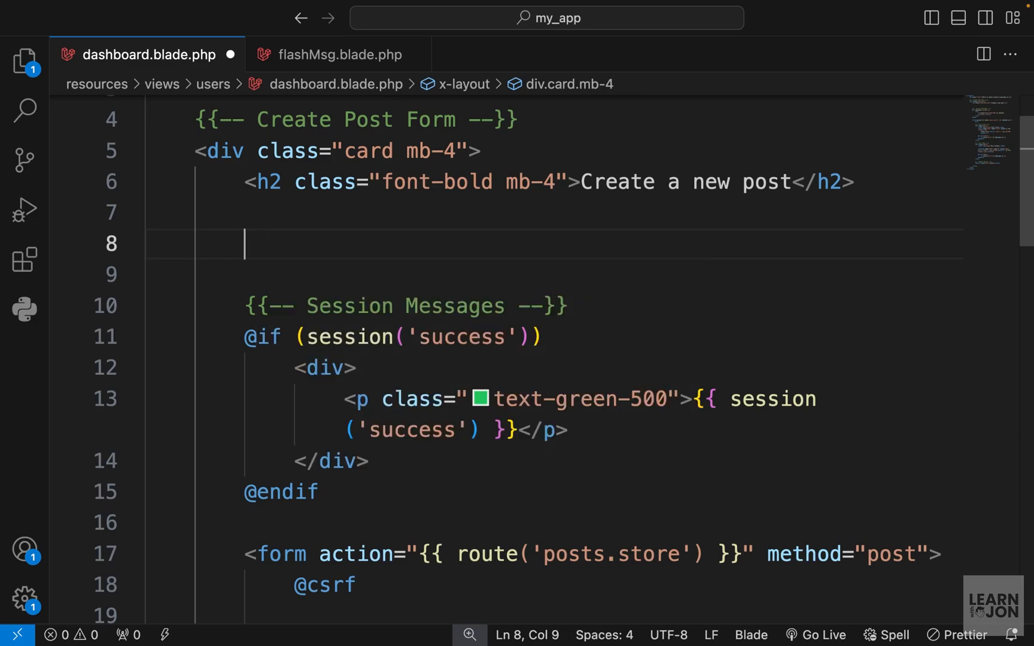
{"action": "type", "text": "<x-"}
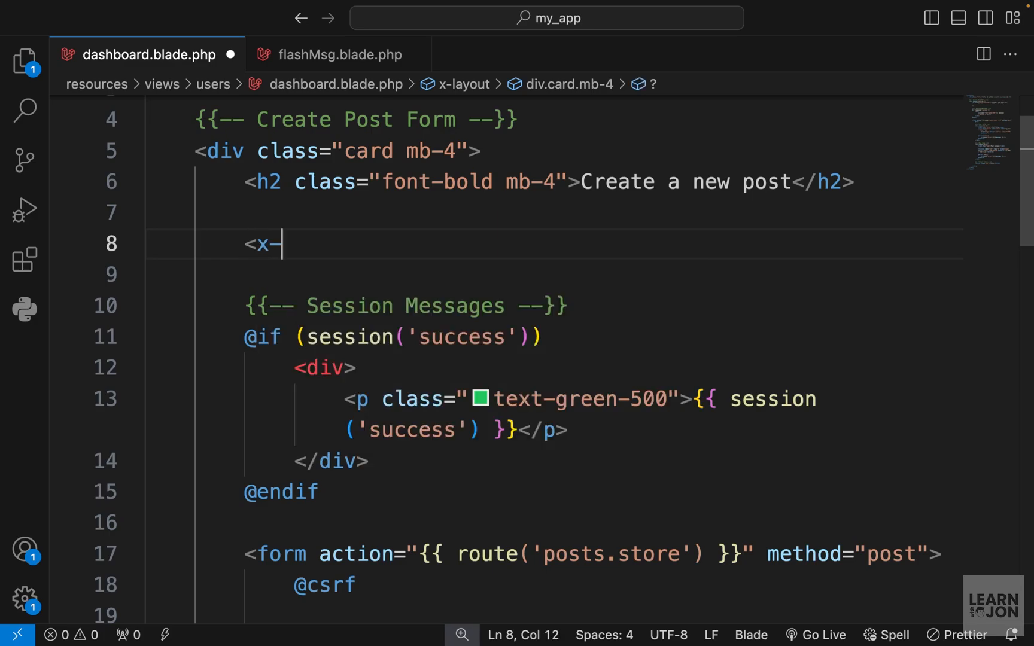
{"action": "type", "text": "flashMsg"}
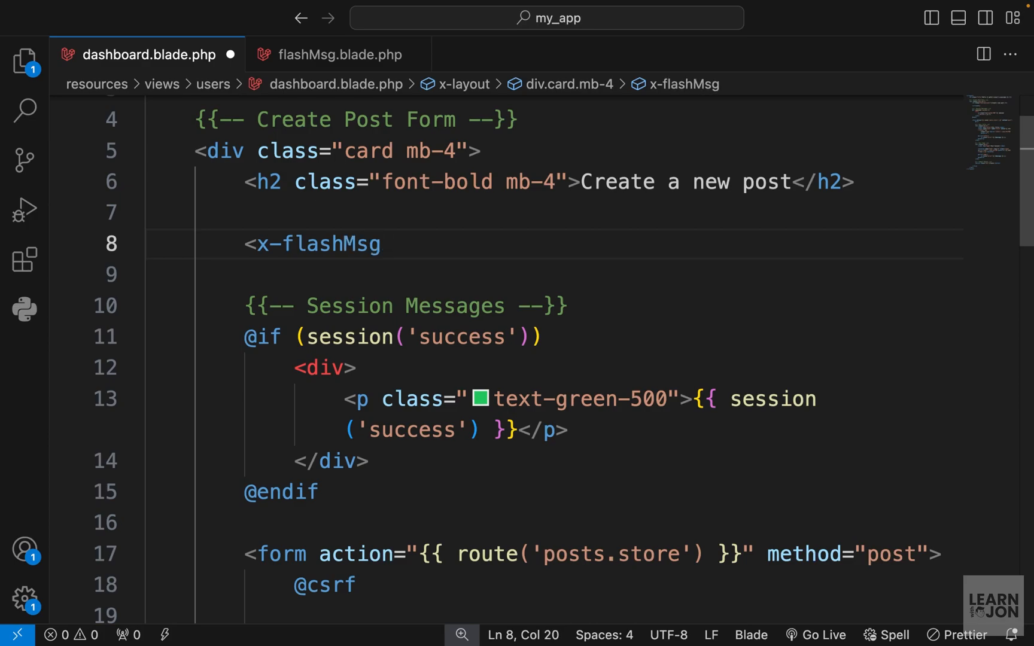
{"action": "type", "text": "/>"}
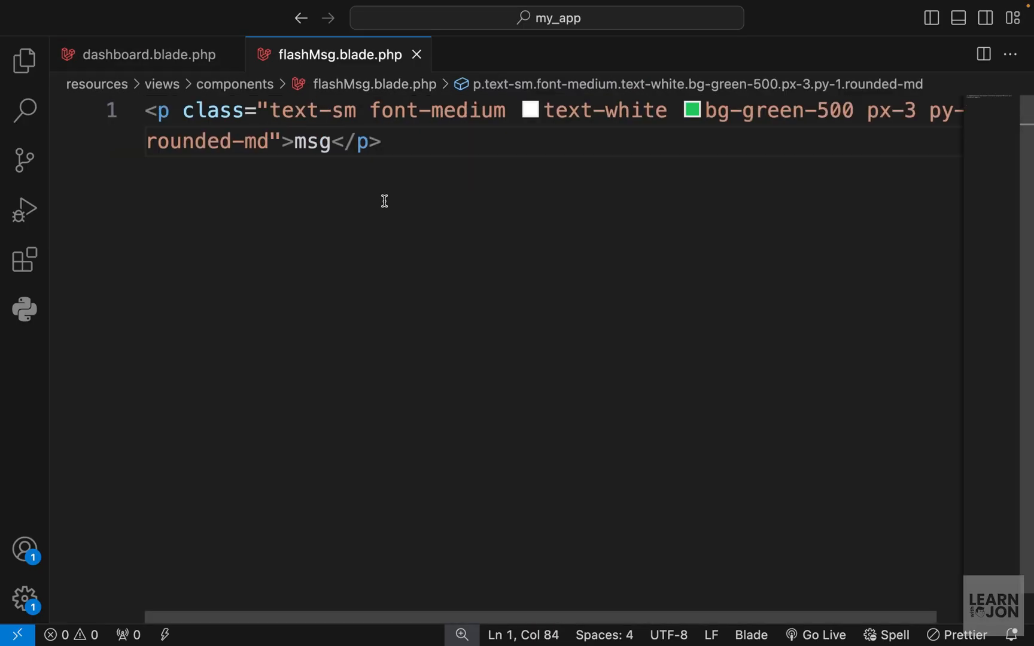
{"action": "left_click", "coordinate": [147, 54]}
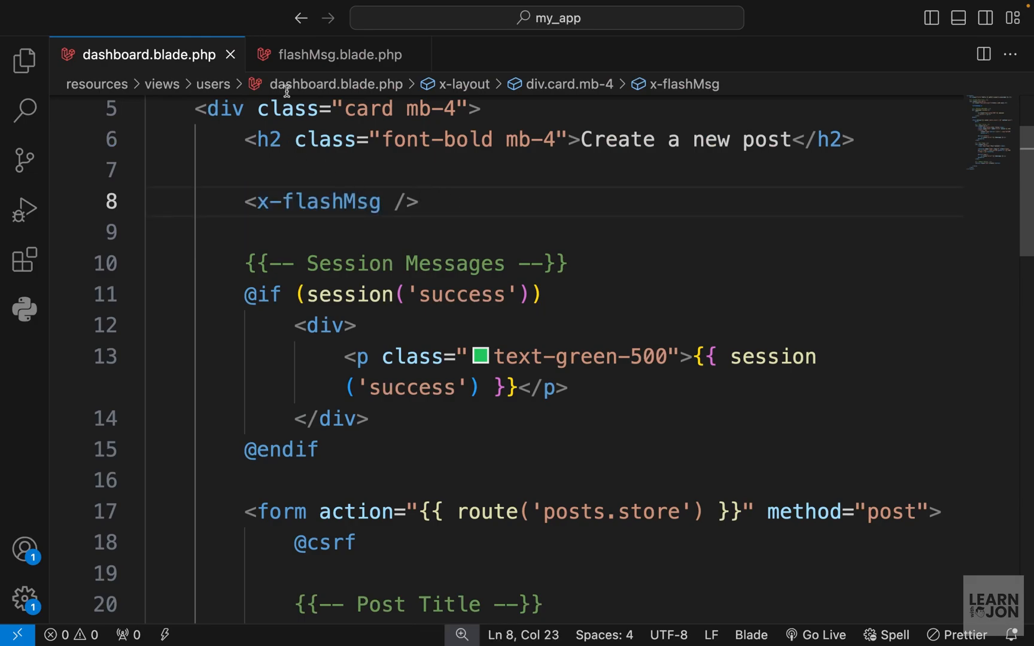
{"action": "left_click", "coordinate": [339, 54]}
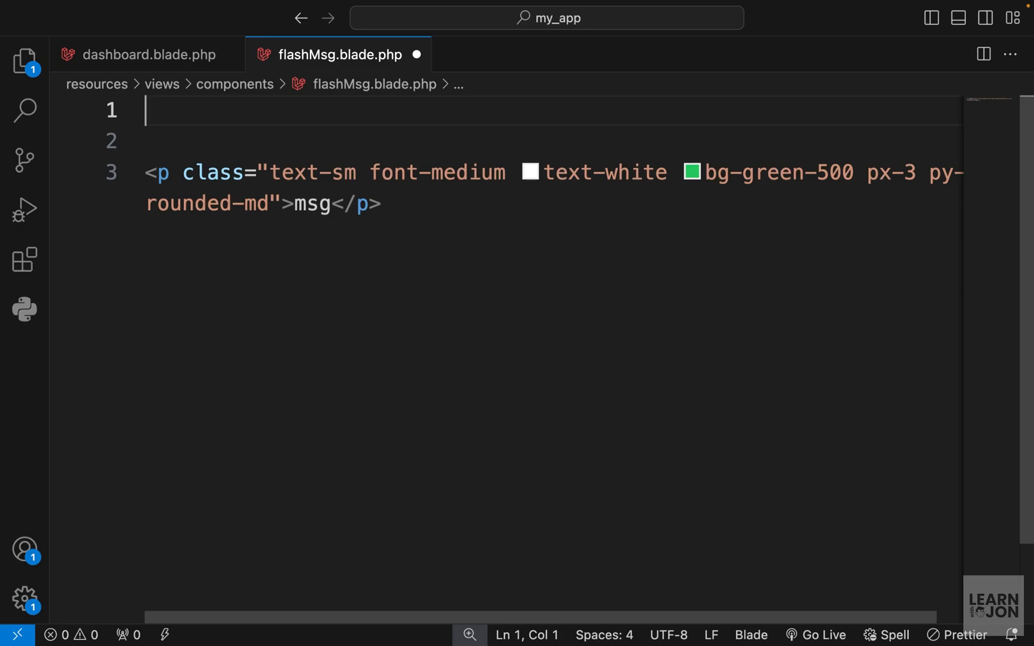
{"action": "type", "text": "@props(['propName'])"}
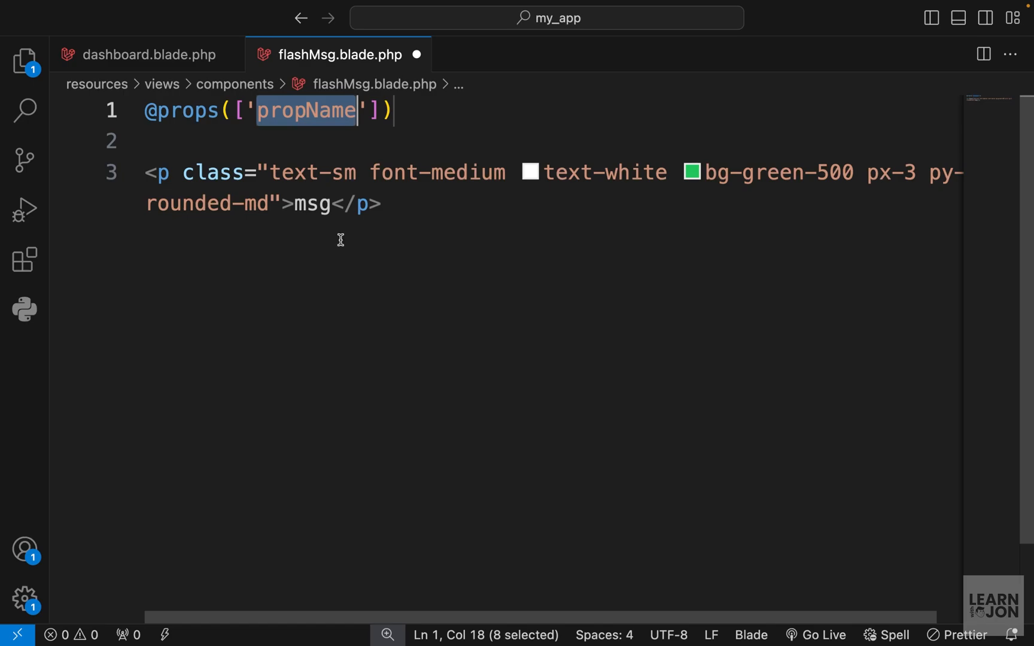
{"action": "type", "text": "msg"}
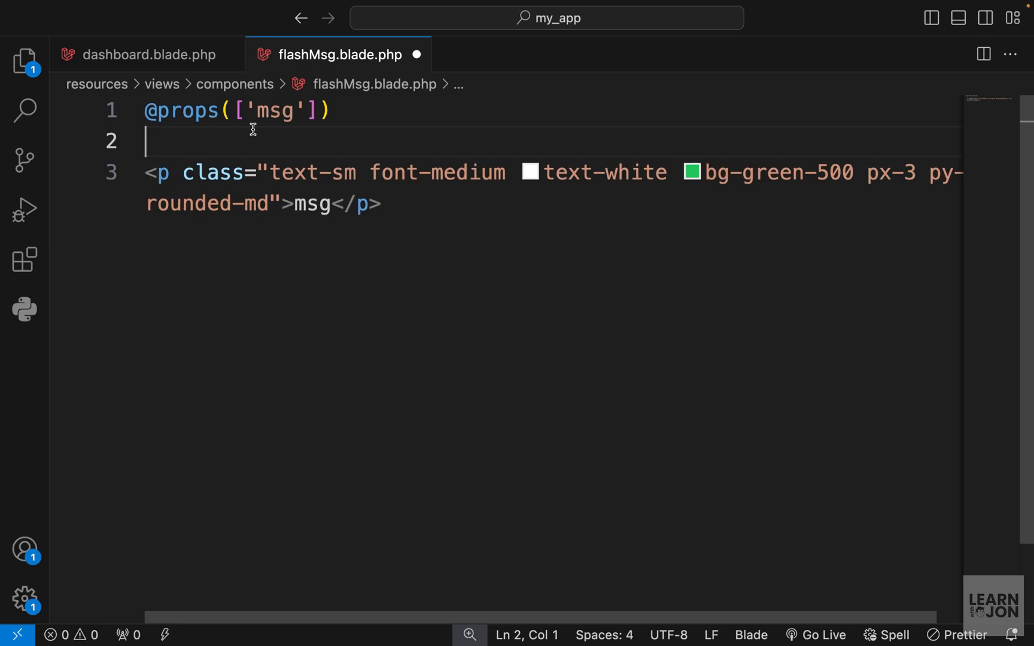
{"action": "double_click", "coordinate": [311, 204]}
{"action": "type", "text": "{{  "}
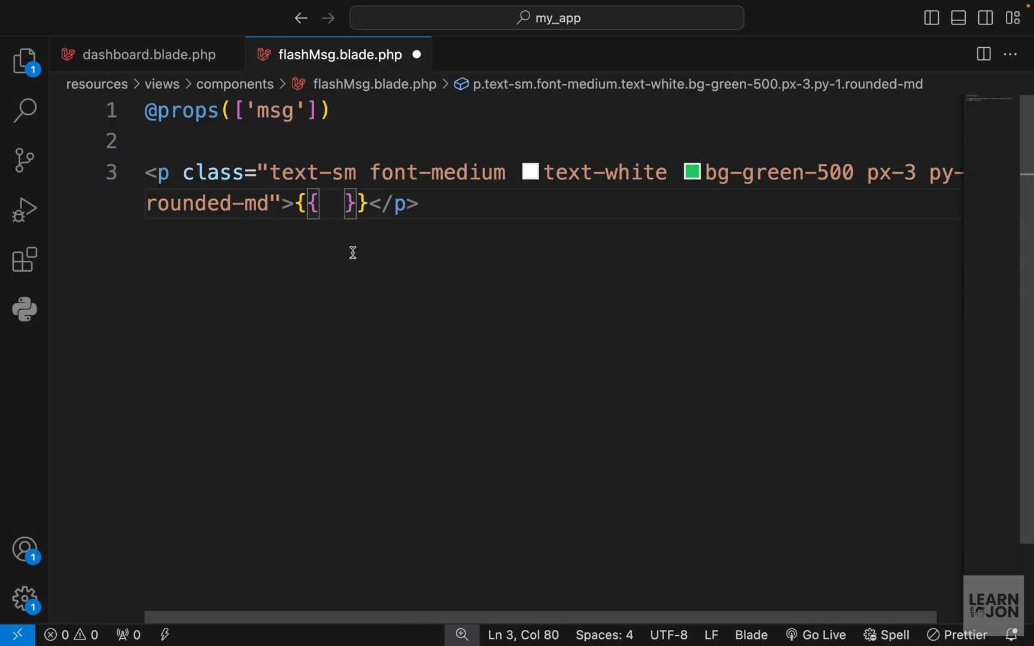
{"action": "type", "text": "$msg"}
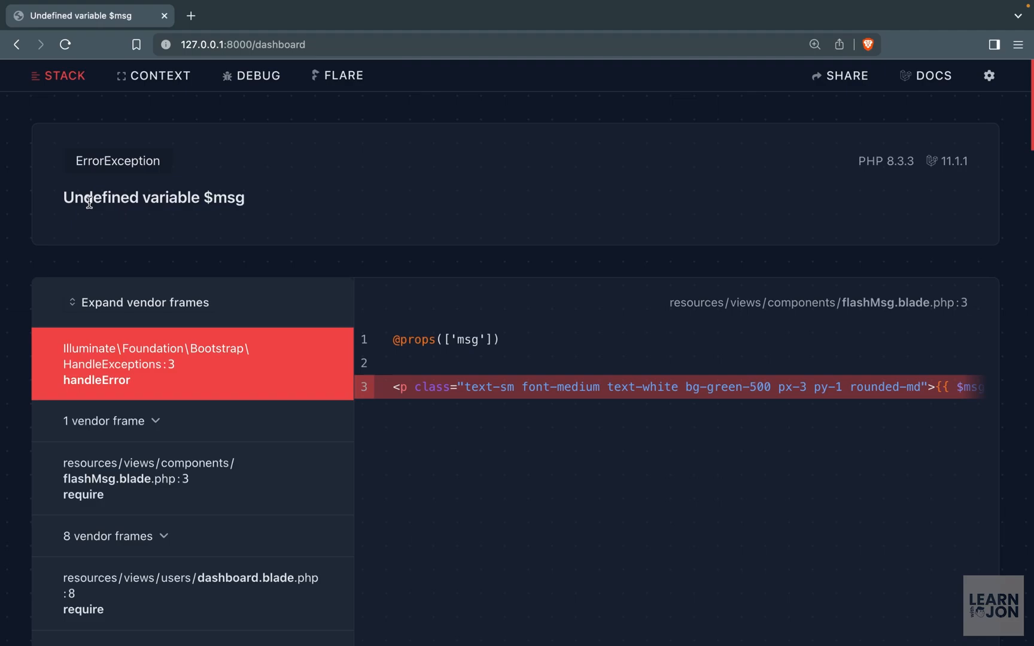
- Reload the dashboard in Brave and read the Undefined variable $msg error
{"action": "double_click", "coordinate": [229, 198]}
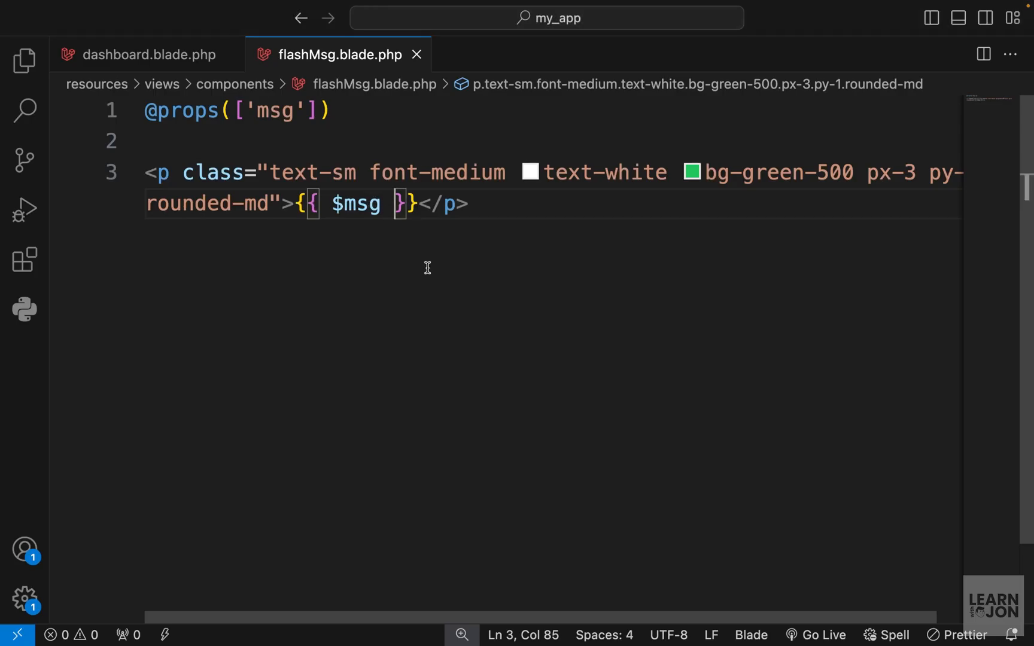
{"action": "mouse_move", "coordinate": [425, 268]}
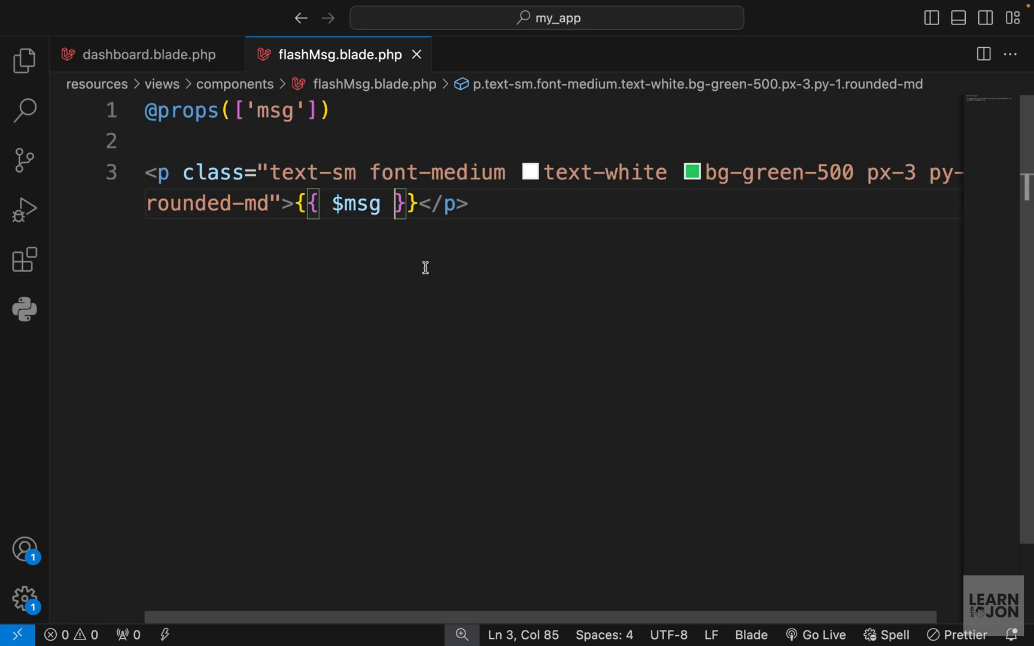
- Add a msg="" attribute to the x-flashMsg tag, save, and preview the green banner
{"action": "left_click", "coordinate": [145, 54]}
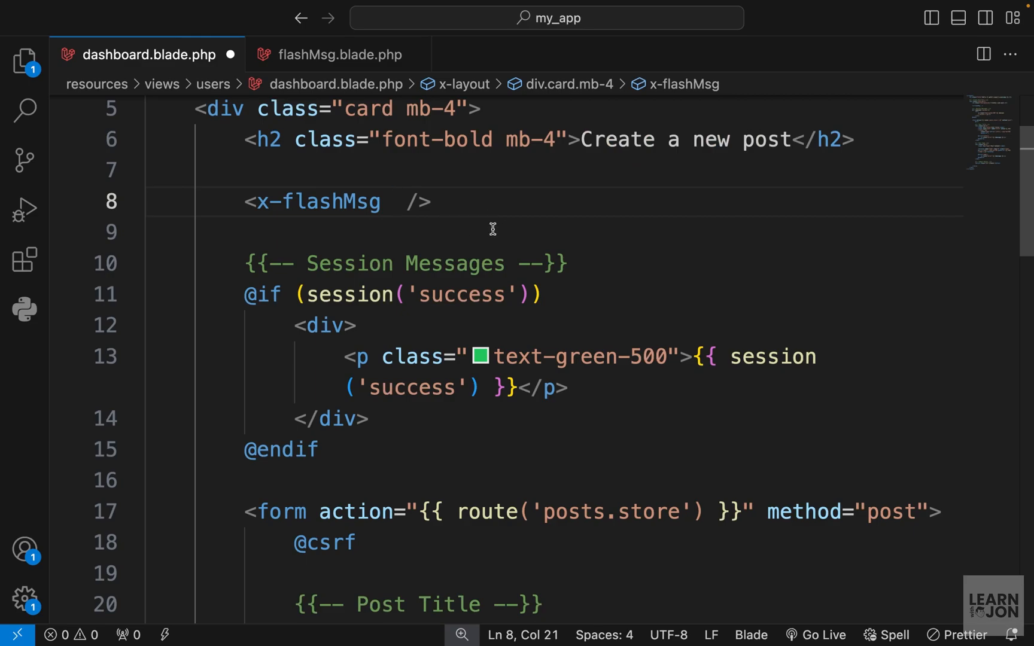
{"action": "type", "text": "msg=\"\""}
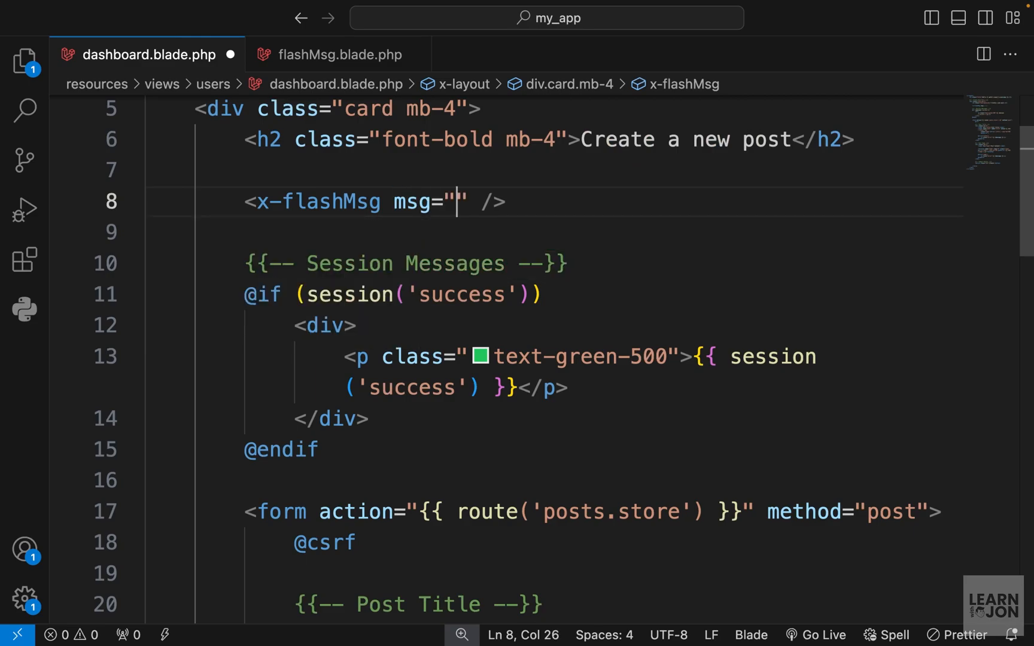
{"action": "key", "text": "ctrl+s"}
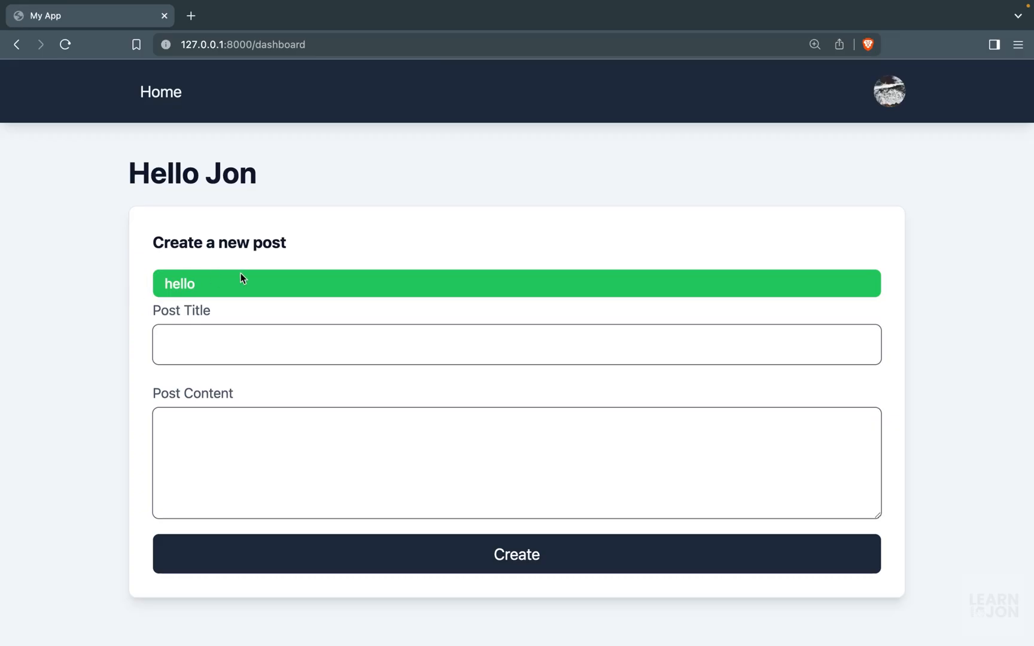
{"action": "key", "text": "alt+tab"}
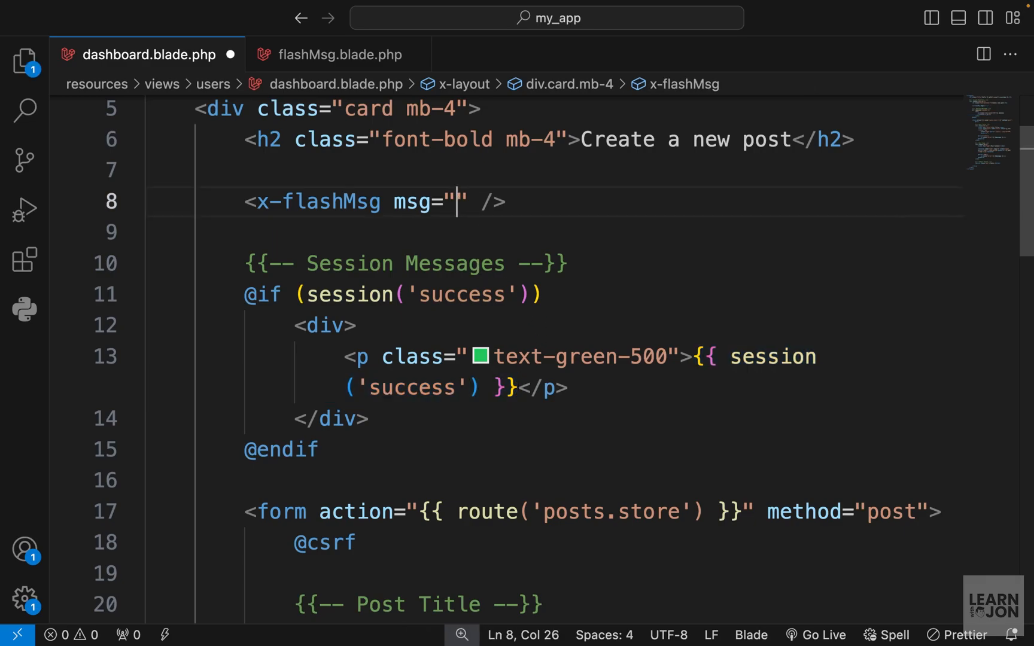
- Pass msg="{{ session('success') }}" to x-flashMsg inside the success check, with mb-2 spacing
{"action": "type", "text": "{{ session('success') }}"}
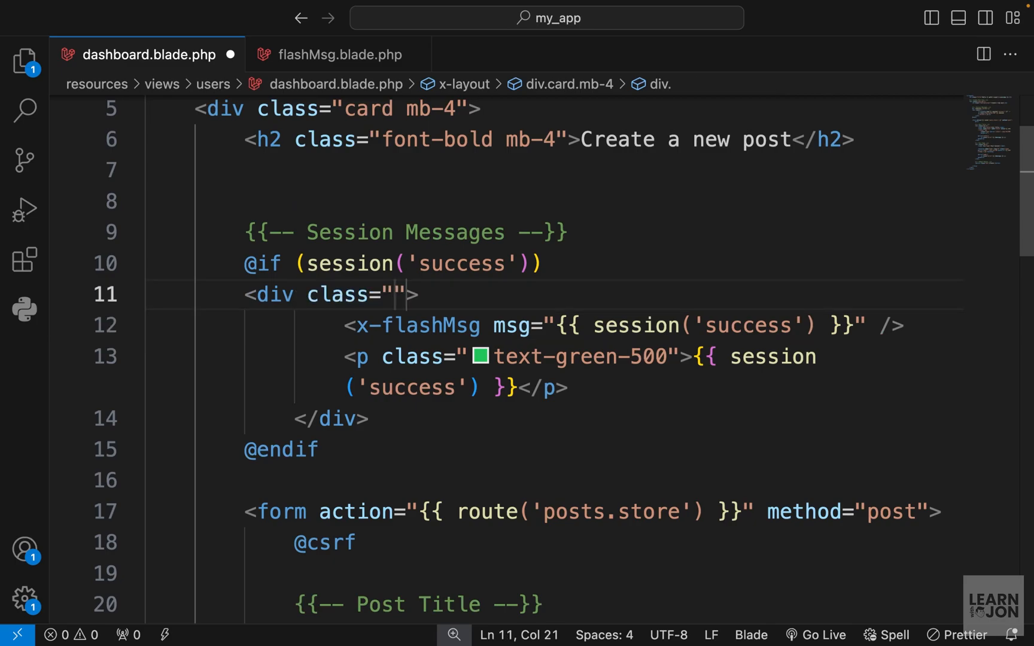
{"action": "type", "text": "mb-2"}
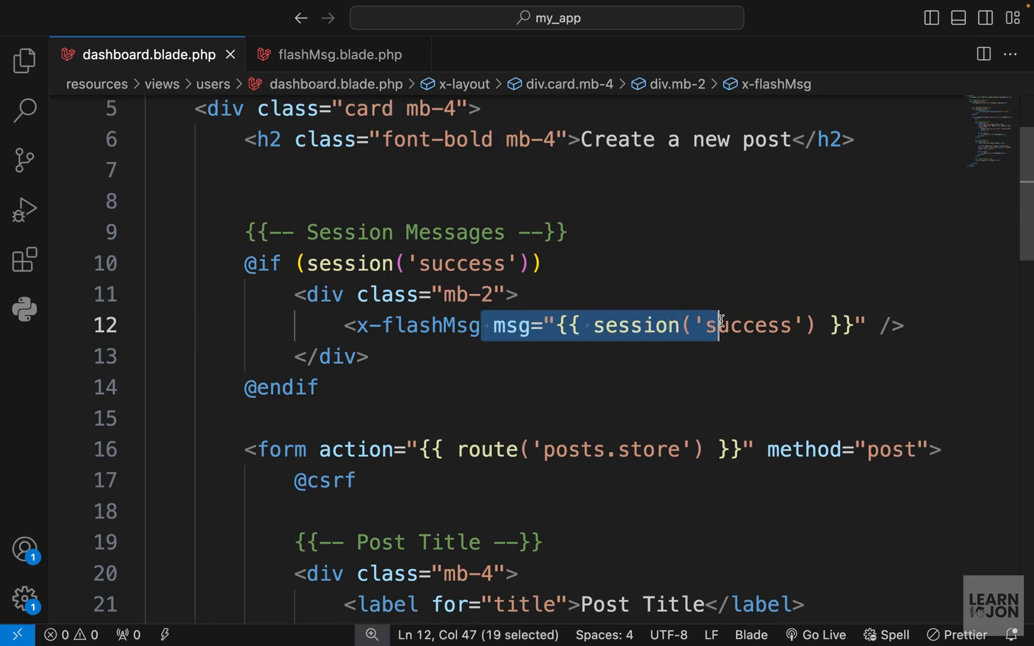
{"action": "left_click", "coordinate": [527, 357]}
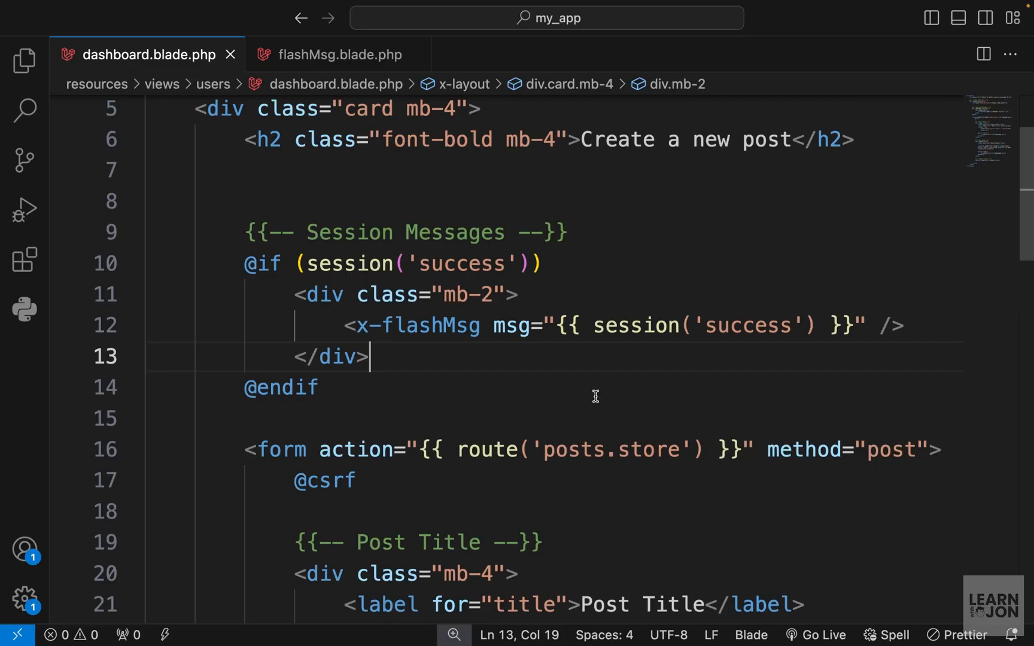
{"action": "mouse_move", "coordinate": [576, 385]}
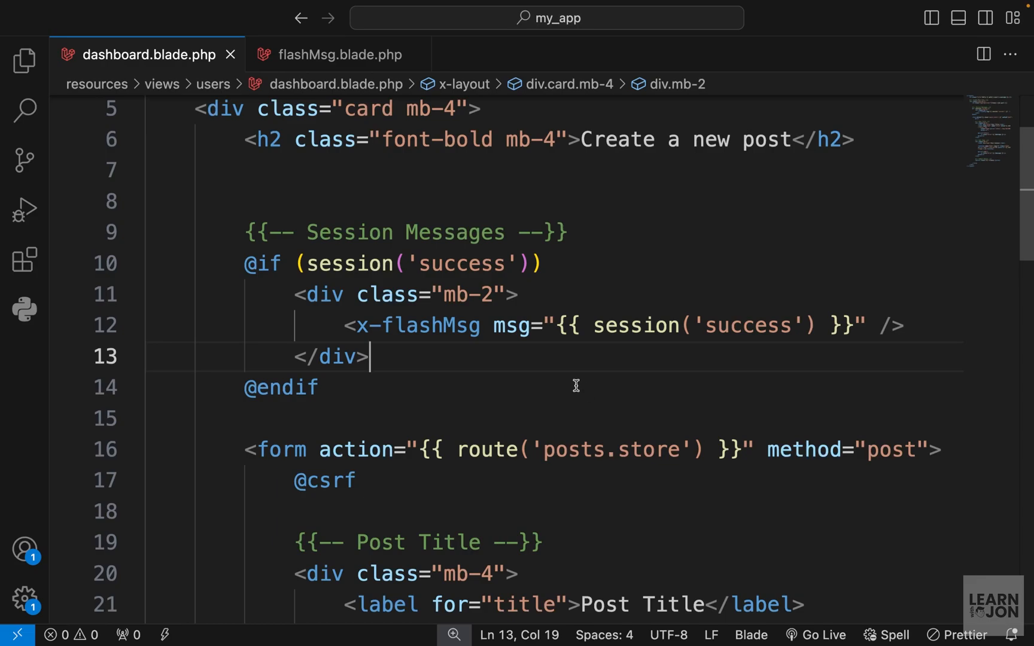
{"action": "mouse_move", "coordinate": [541, 361]}
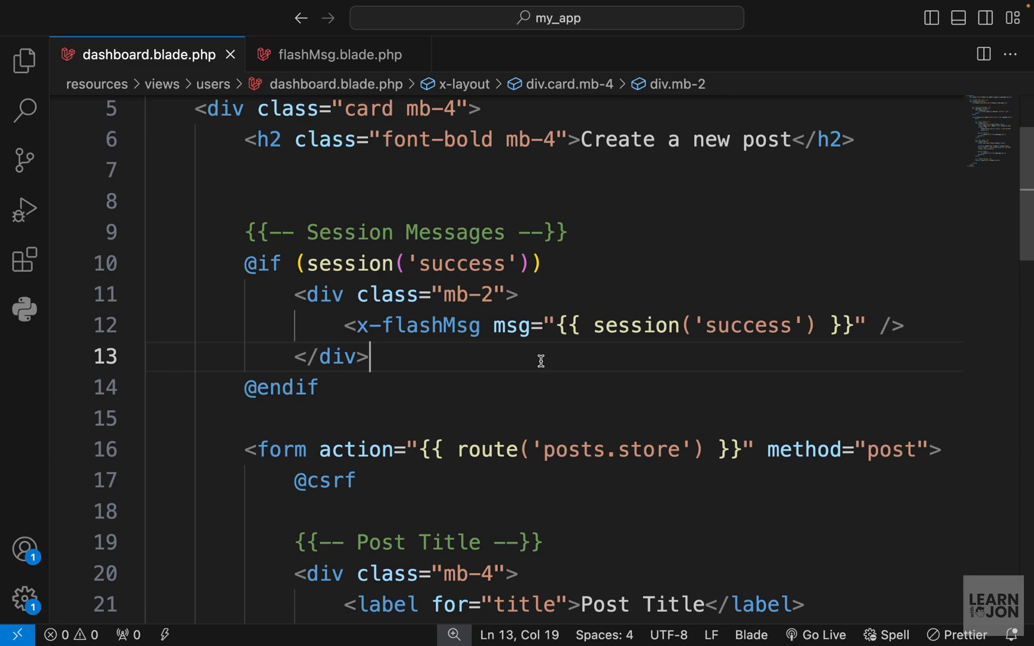
{"action": "mouse_move", "coordinate": [330, 109]}
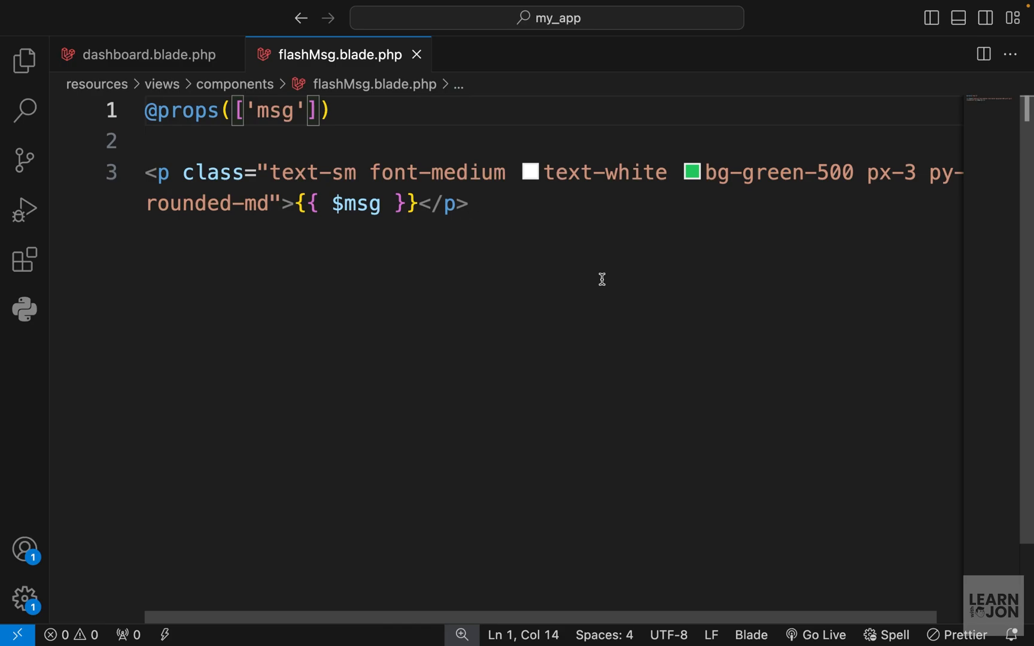
{"action": "type", "text": ","}
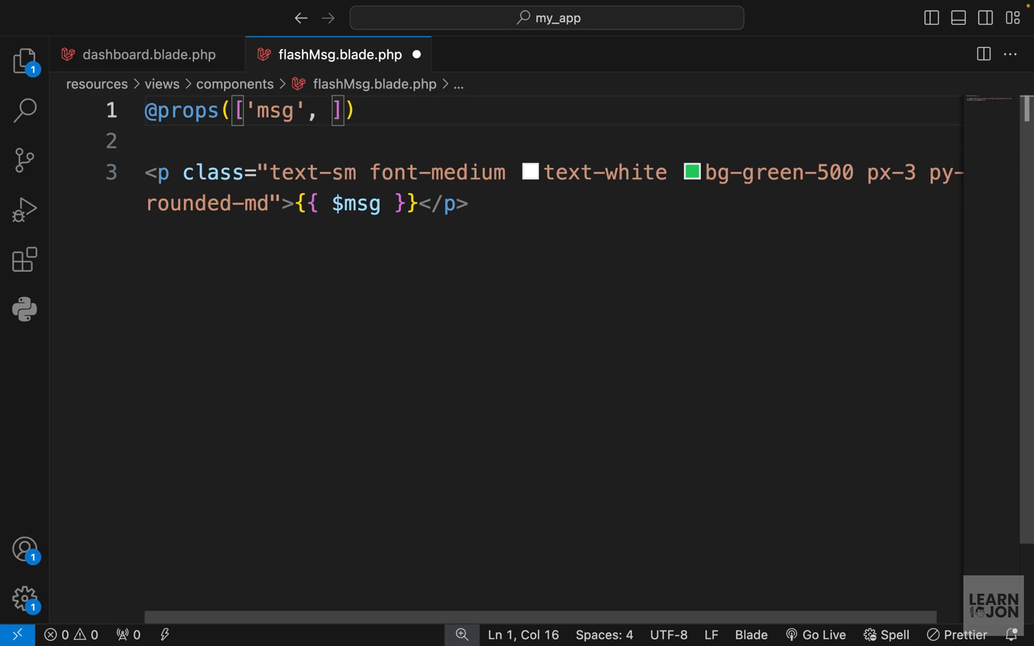
{"action": "type", "text": "'bg'"}
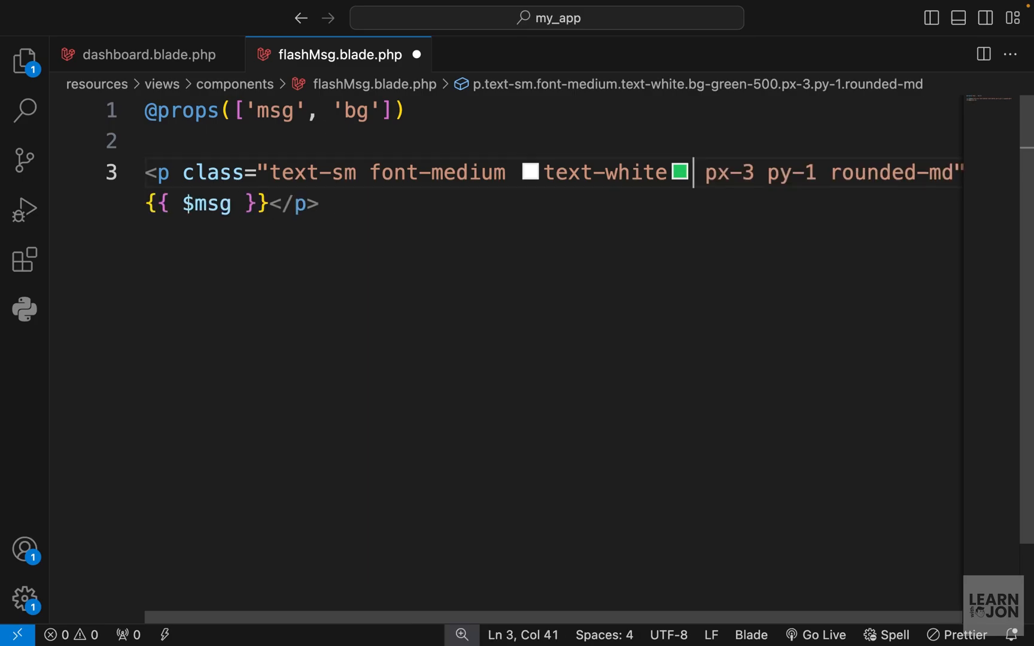
{"action": "type", "text": "{{ $bg }}"}
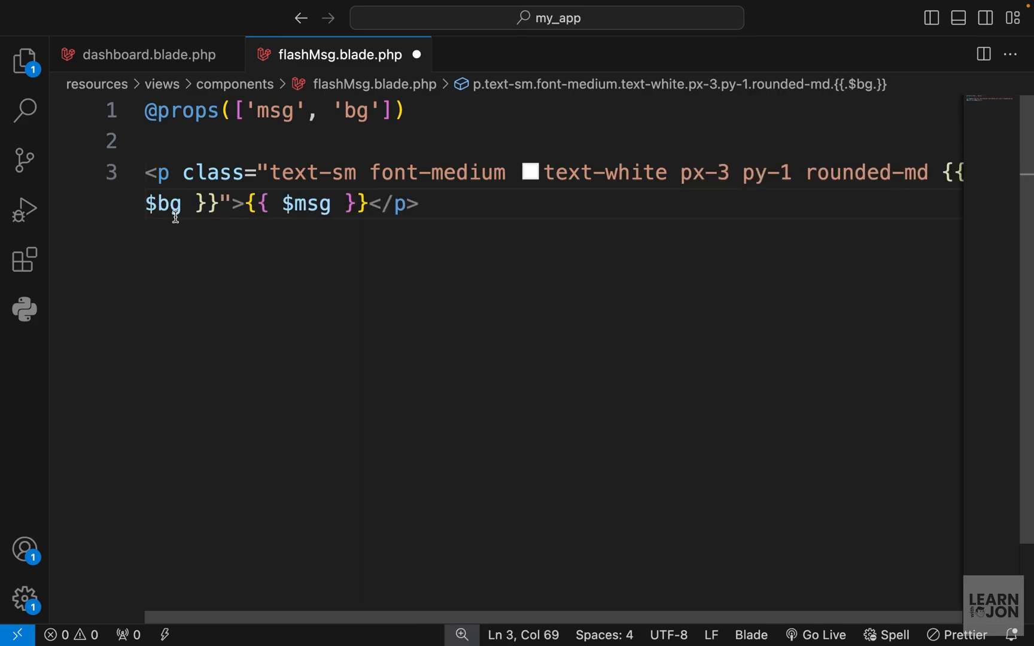
{"action": "double_click", "coordinate": [870, 172]}
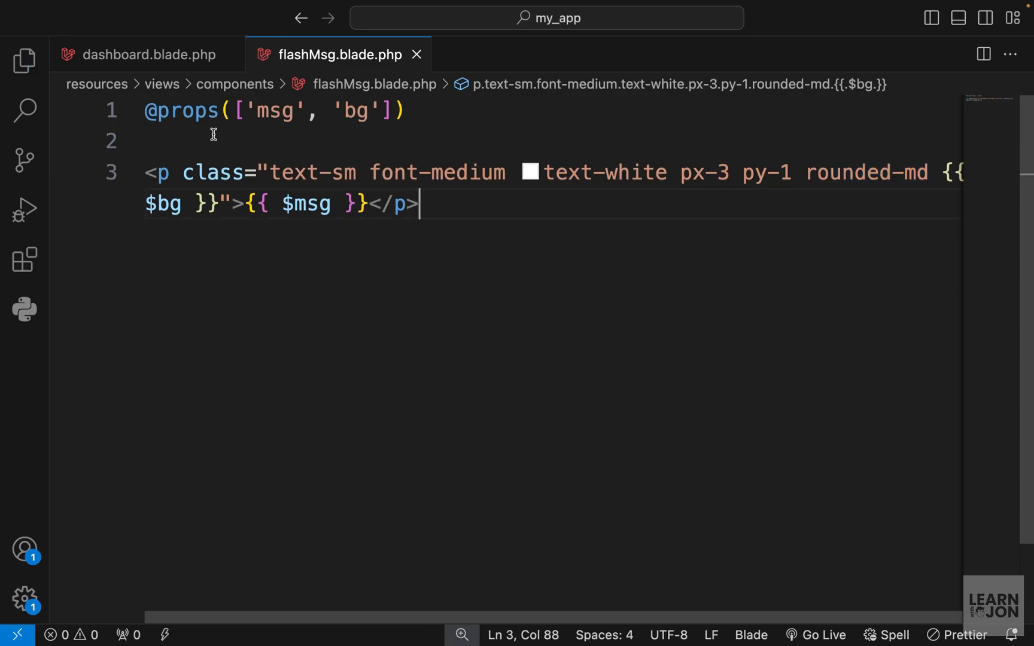
{"action": "left_click", "coordinate": [147, 53]}
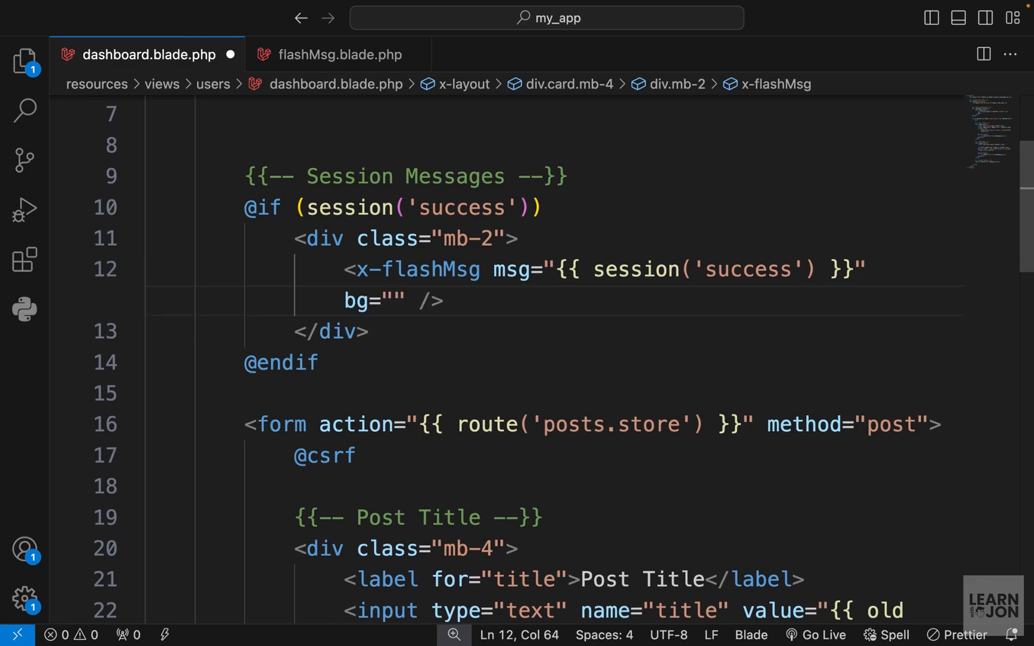
- Set bg="bg-yellow-500" on the dashboard's x-flashMsg tag and check the browser
{"action": "type", "text": "bg-yellow"}
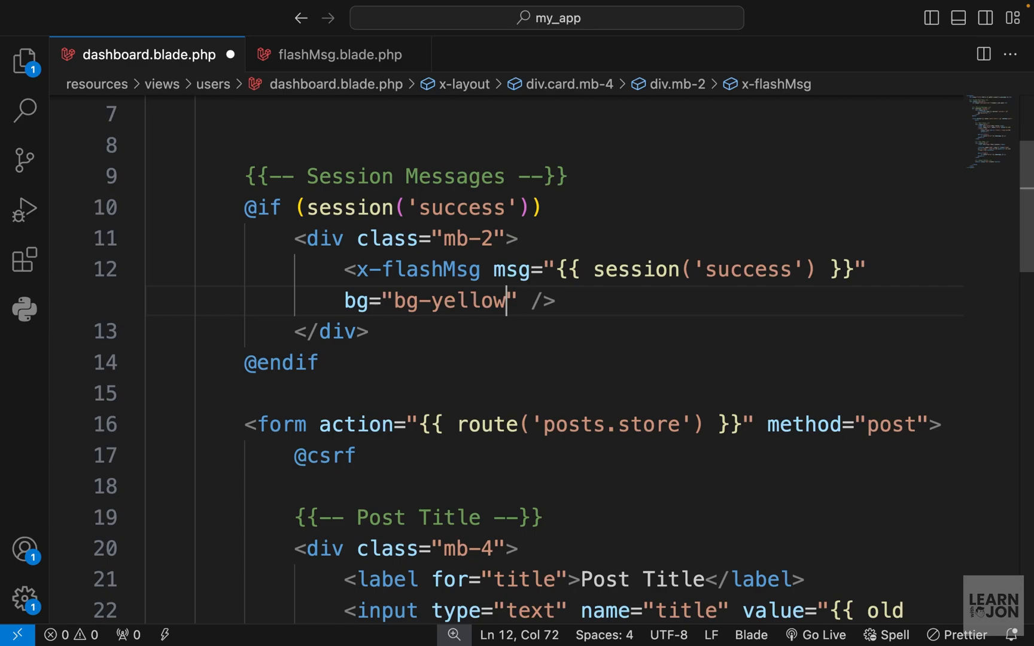
{"action": "type", "text": "-500"}
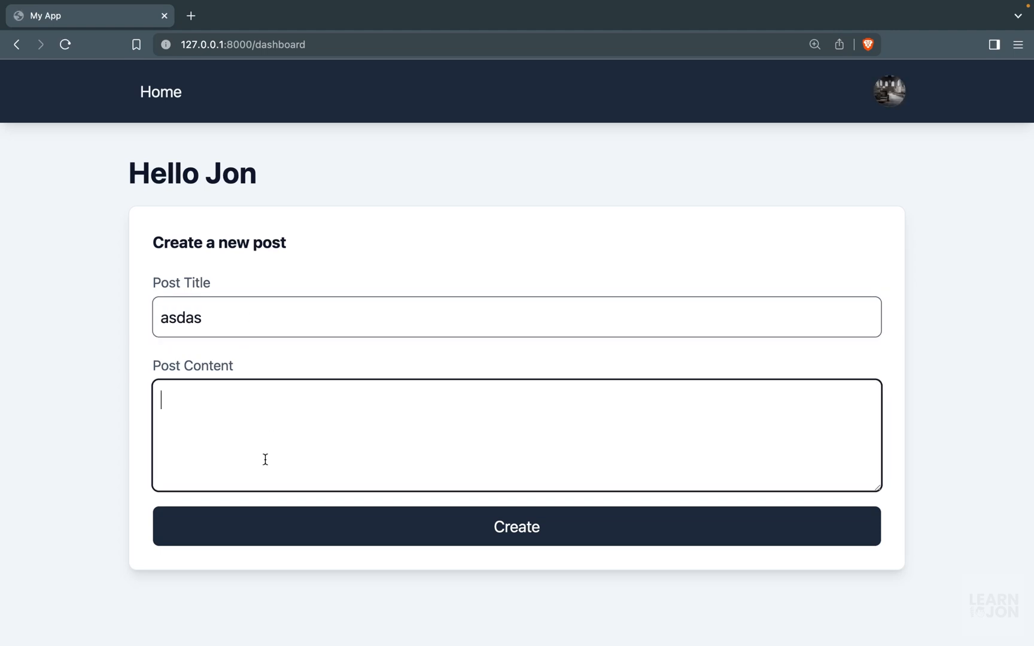
{"action": "left_click", "coordinate": [516, 527]}
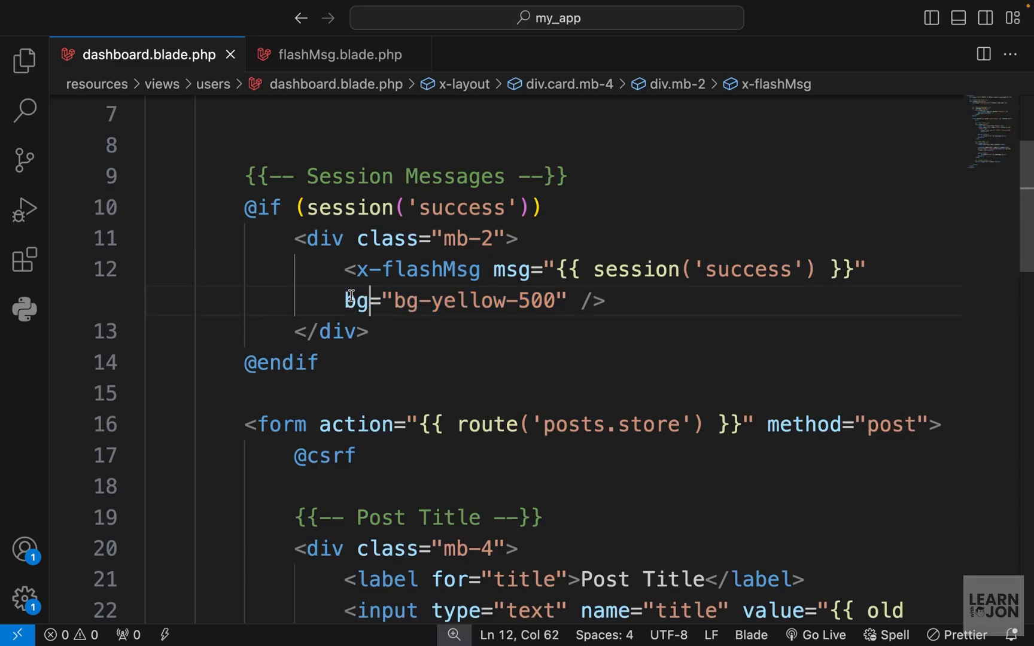
{"action": "left_click", "coordinate": [339, 54]}
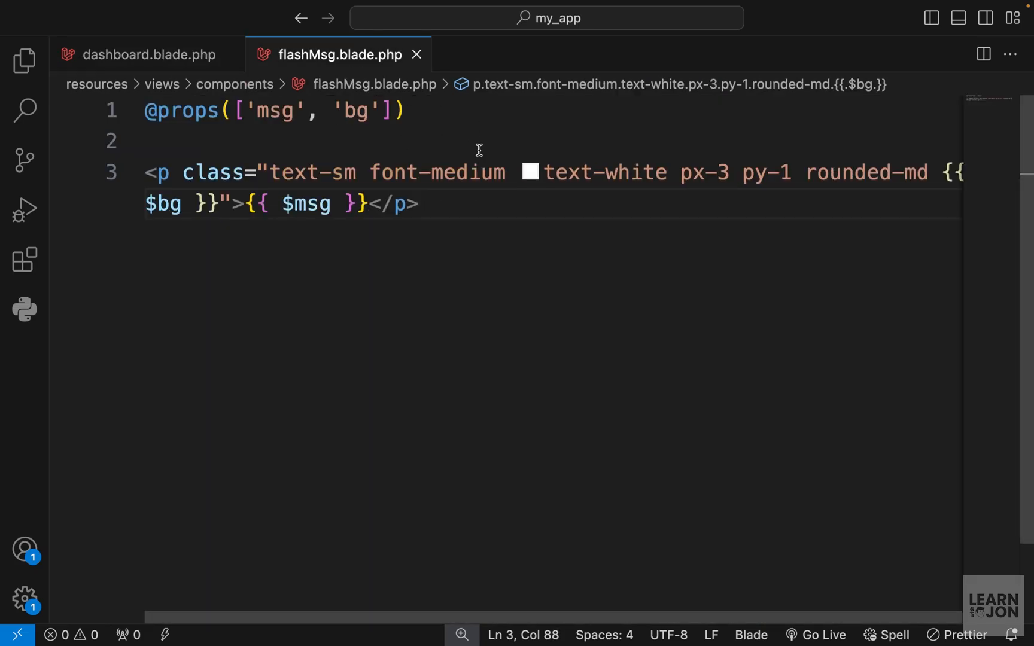
- Change the bg prop to 'bg' => 'bg-green-500' as its default and save
{"action": "left_click", "coordinate": [396, 203]}
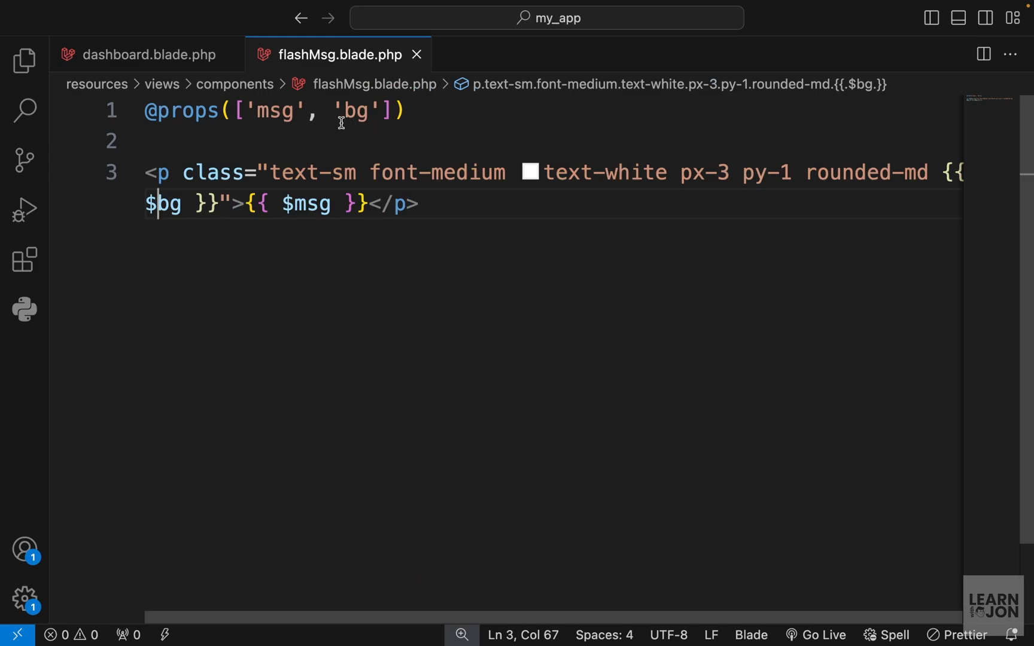
{"action": "left_click", "coordinate": [377, 110]}
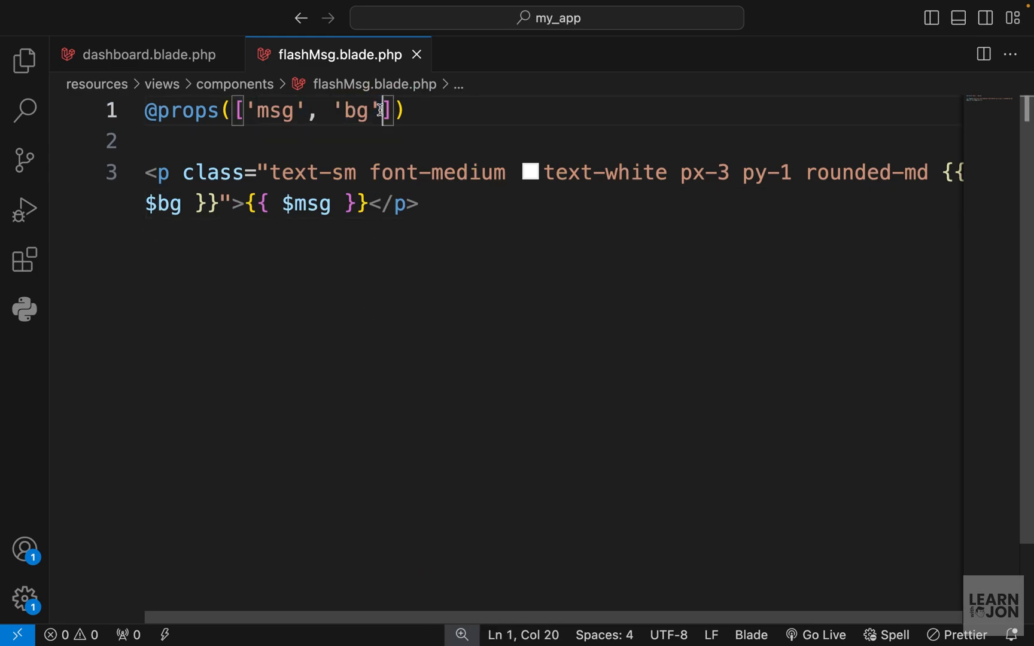
{"action": "mouse_move", "coordinate": [310, 173]}
{"action": "type", "text": " => "}
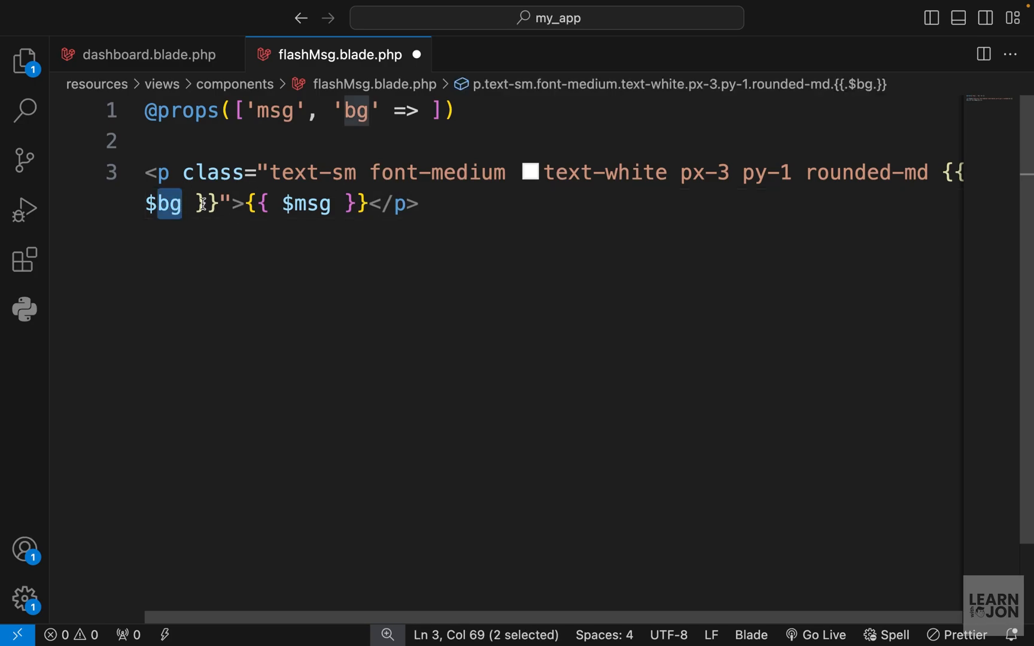
{"action": "type", "text": "''"}
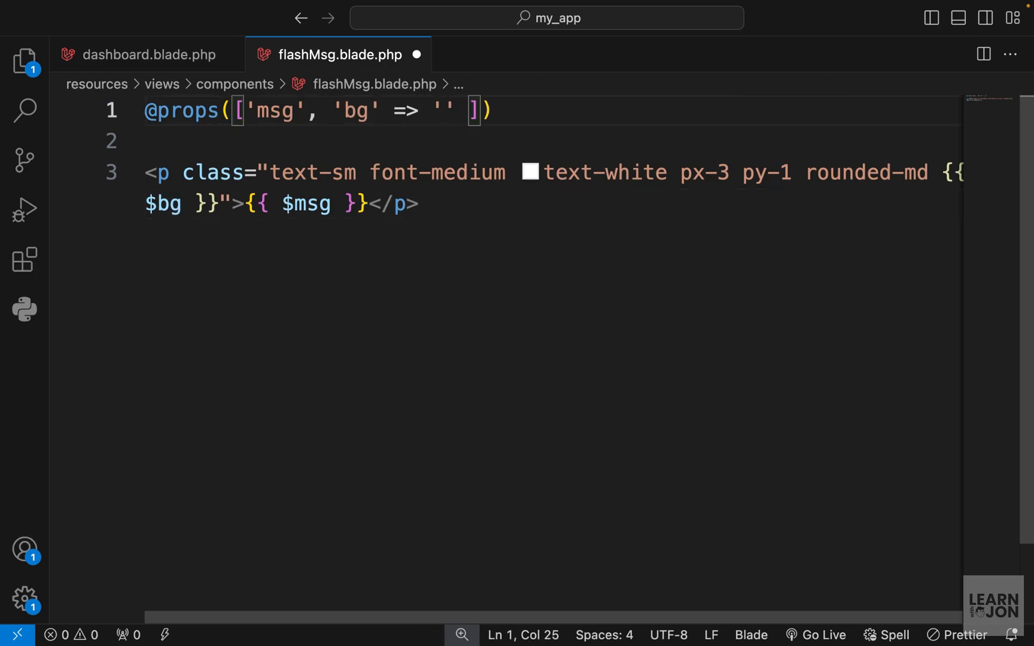
{"action": "type", "text": "bg-green-500"}
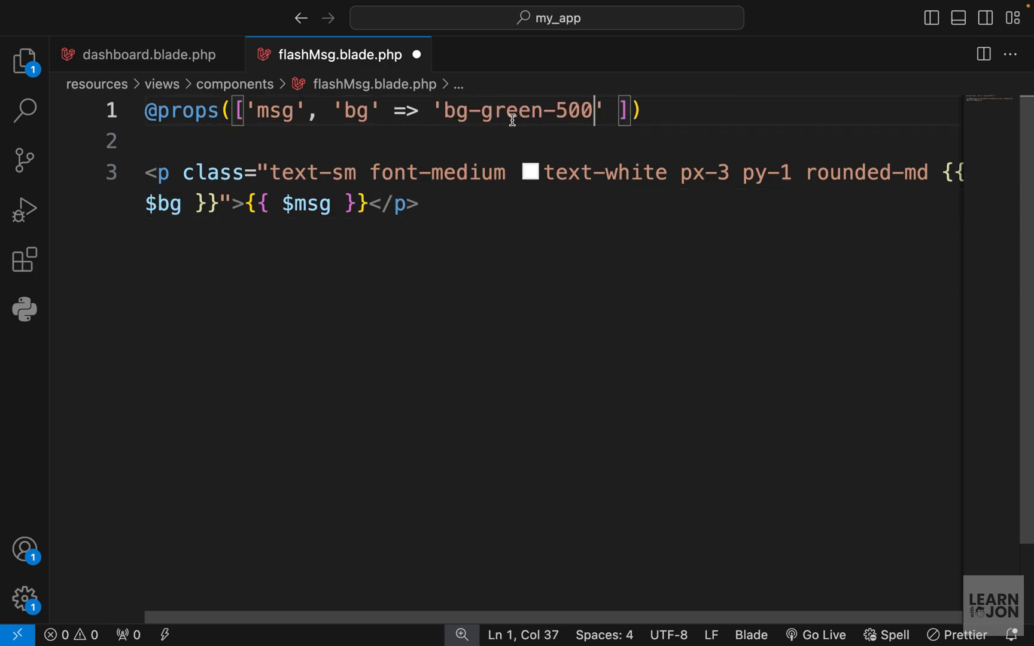
{"action": "double_click", "coordinate": [505, 110]}
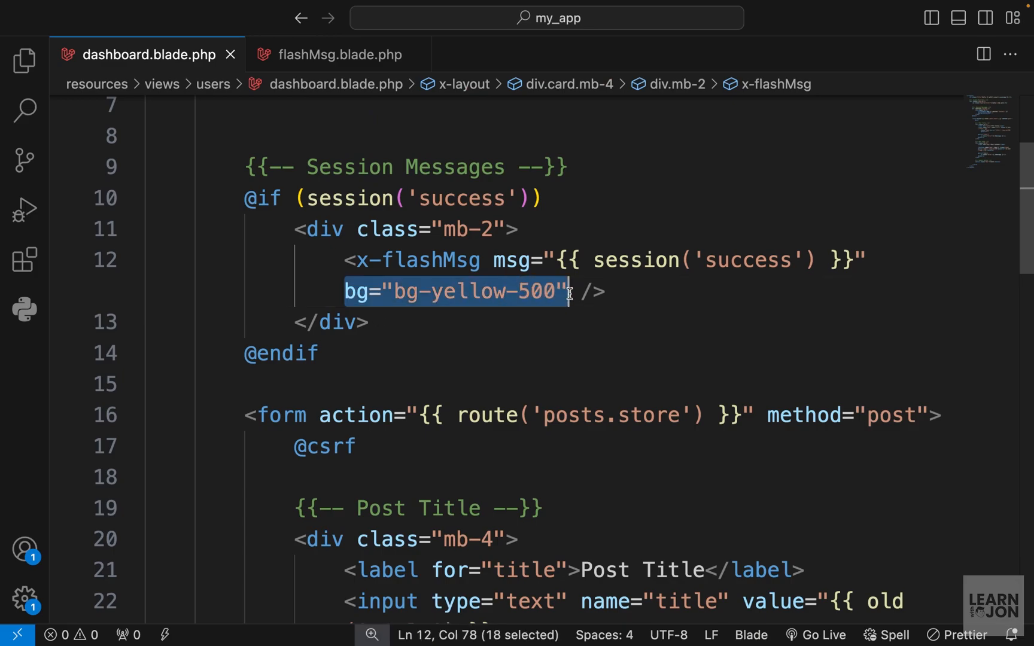
{"action": "key", "text": "Delete"}
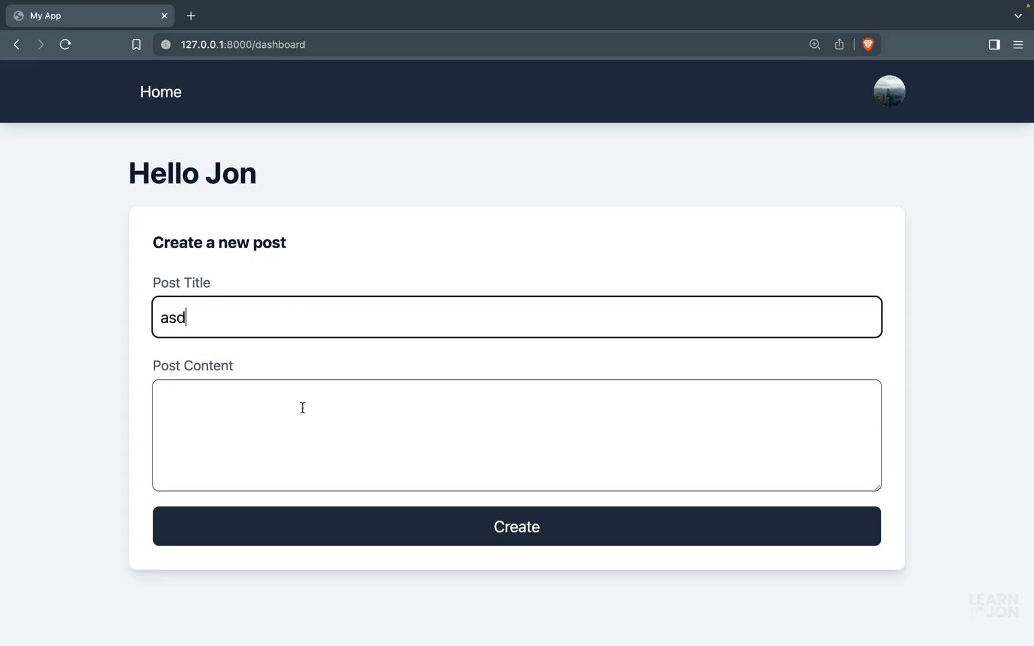
{"action": "left_click", "coordinate": [516, 527]}
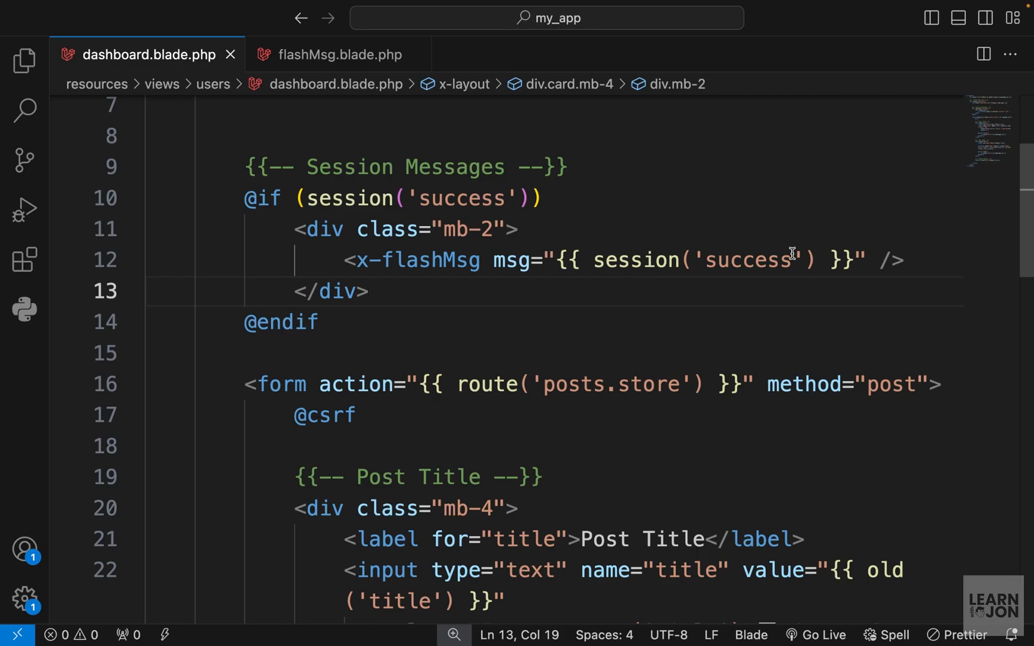
{"action": "type", "text": "bg=\"bg-yellow-500\""}
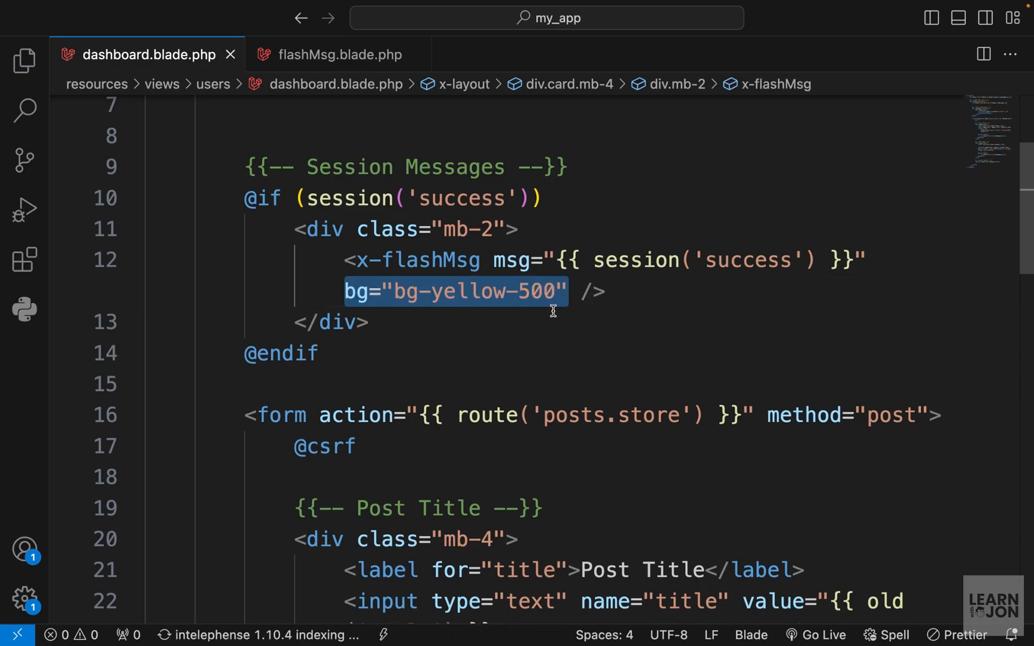